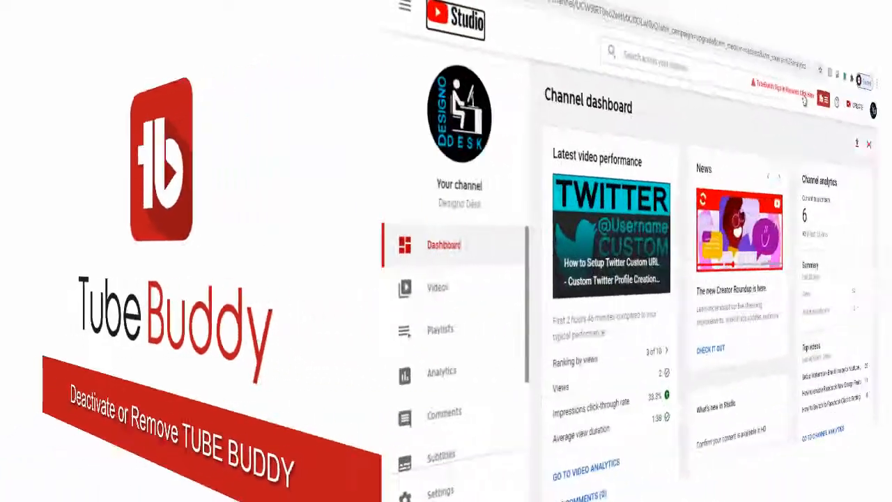
Step: Dismiss the TubeBuddy welcome panel and open Chrome's Settings page from the main menu
left_click(713, 51)
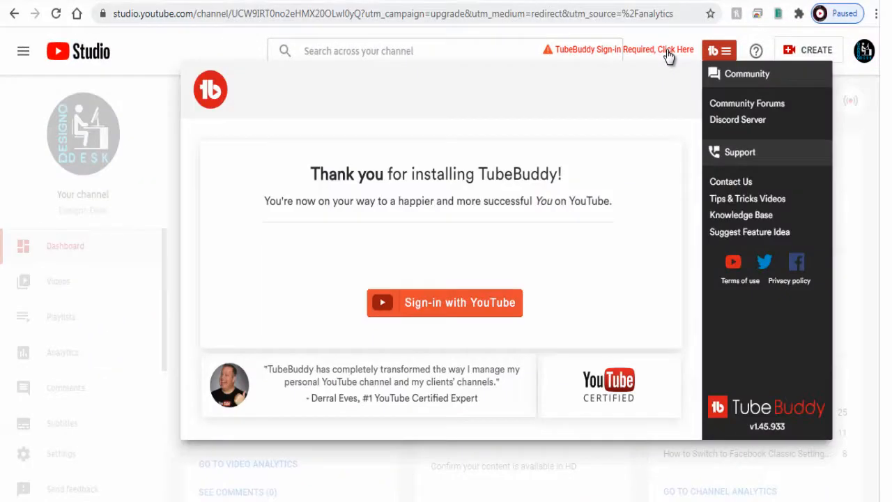
mouse_move(513, 97)
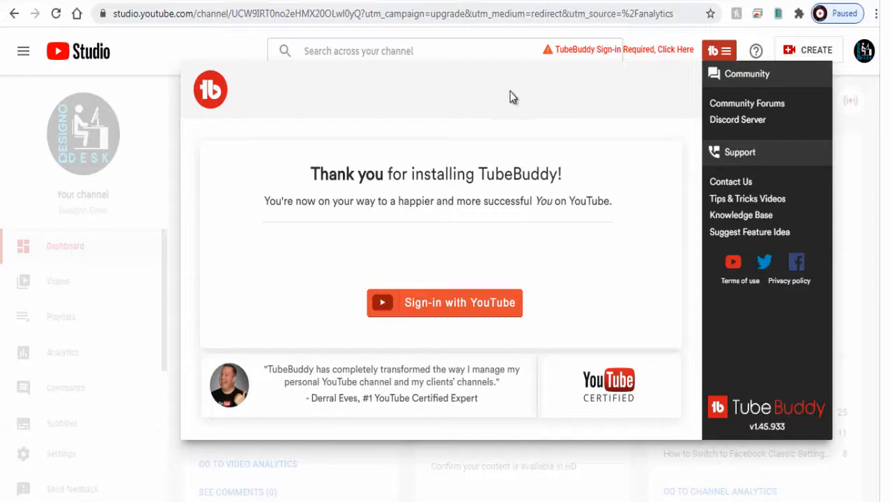
mouse_move(619, 57)
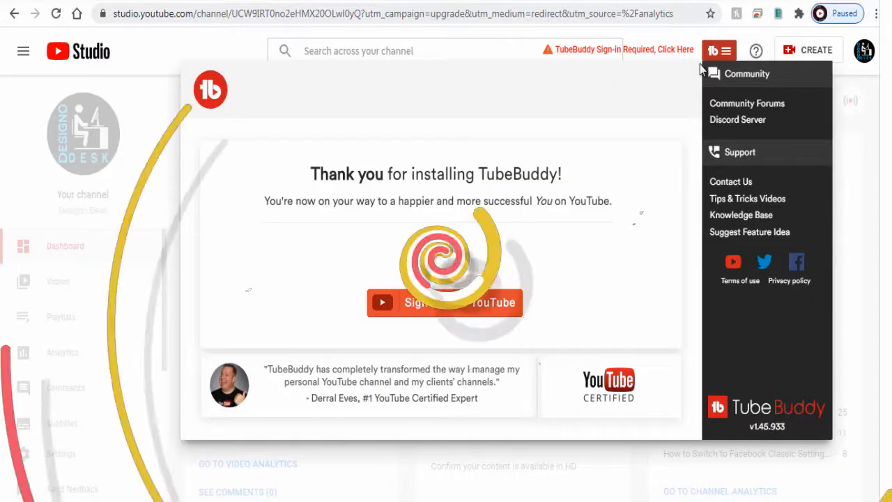
left_click(445, 302)
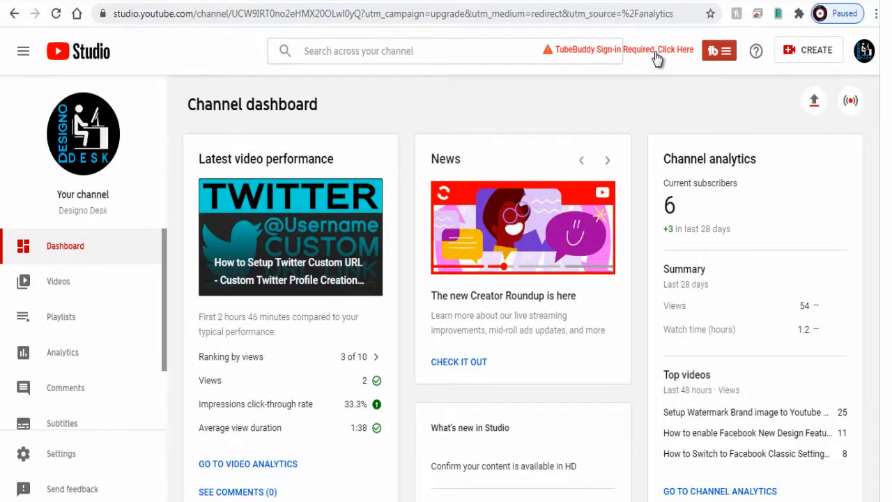
mouse_move(875, 13)
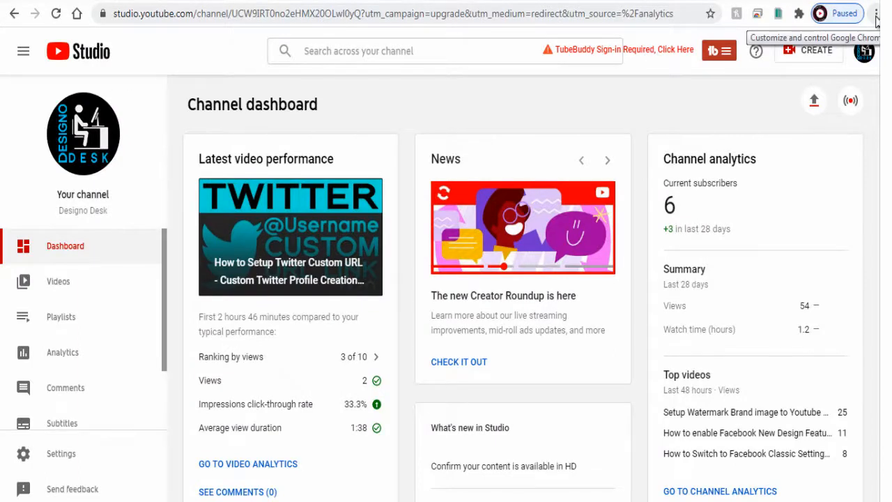
left_click(876, 13)
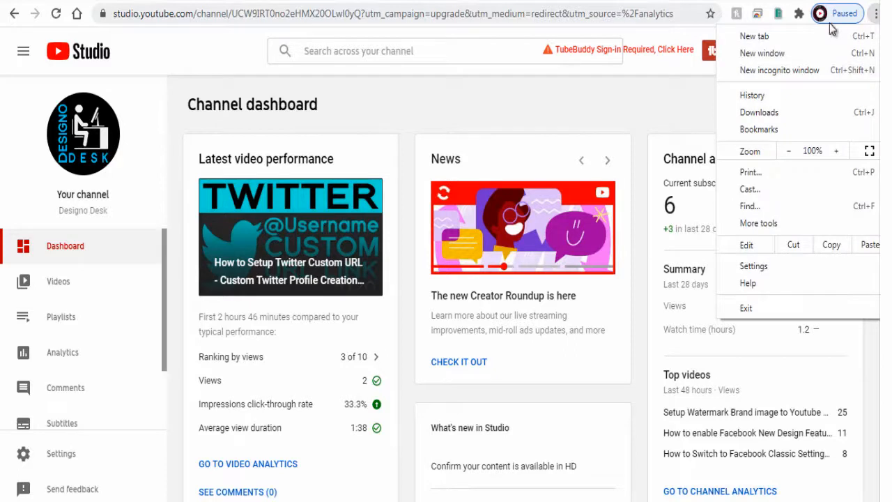
mouse_move(753, 267)
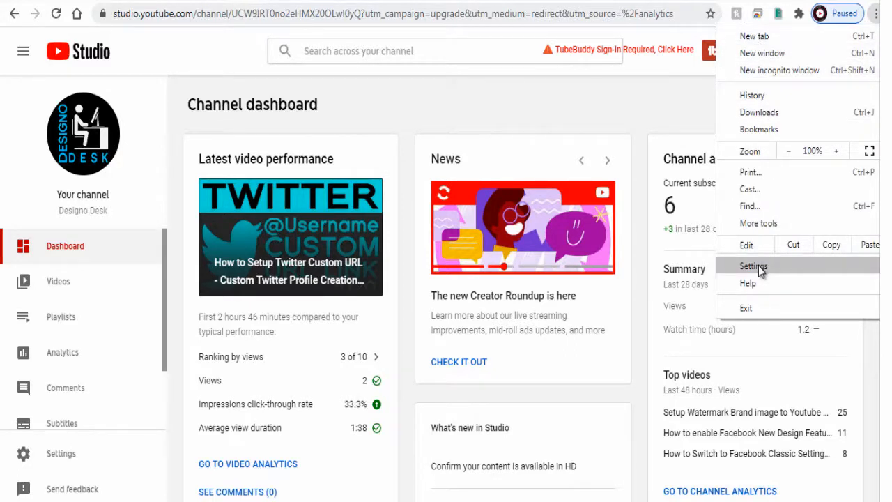
left_click(753, 266)
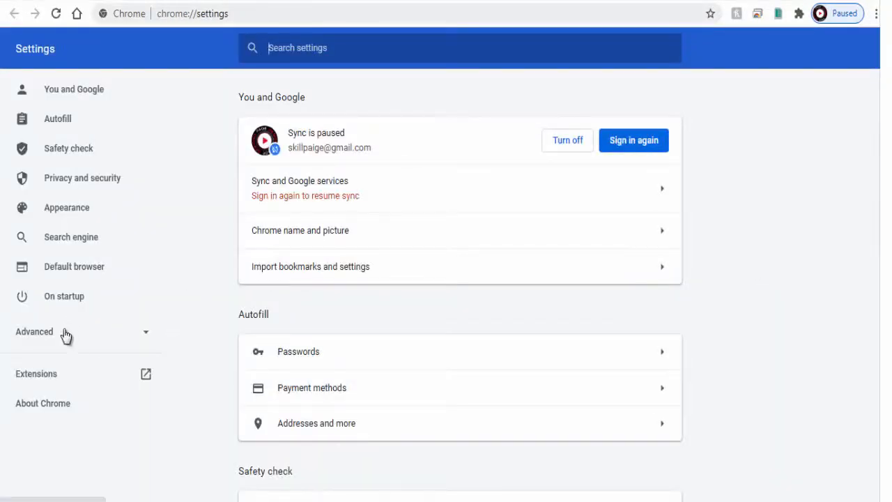
mouse_move(36, 374)
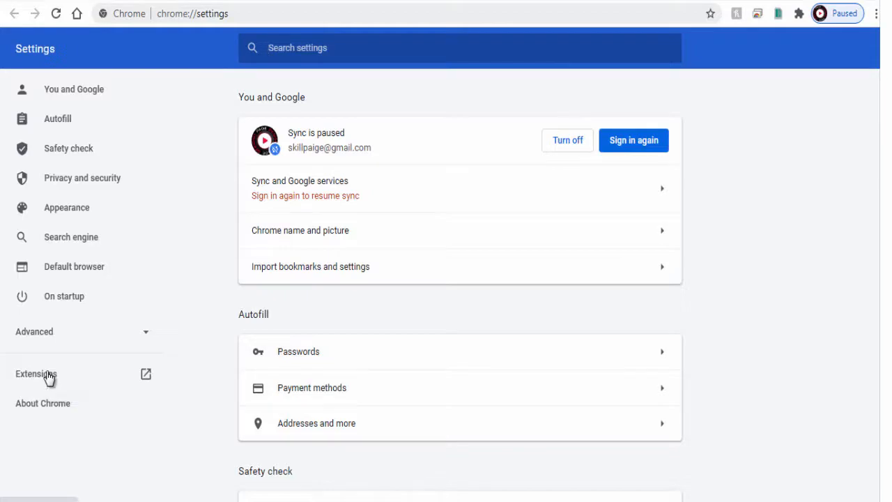
Step: Go to Chrome's Extensions page from the Settings sidebar
left_click(36, 375)
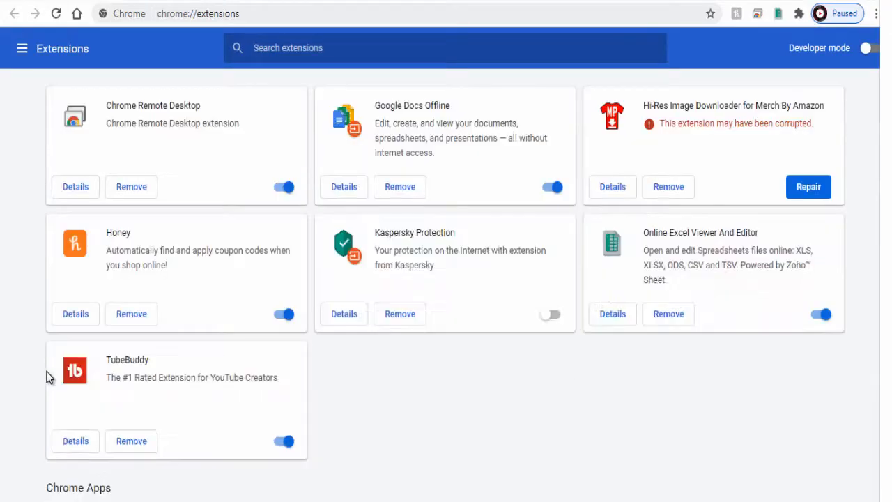
Step: Switch off the TubeBuddy extension and confirm its removal from Chrome
scroll("down", 3)
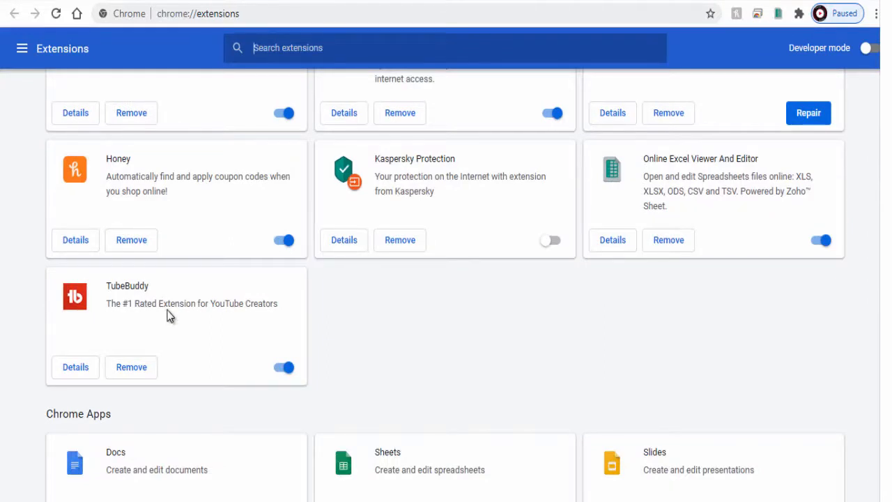
mouse_move(149, 323)
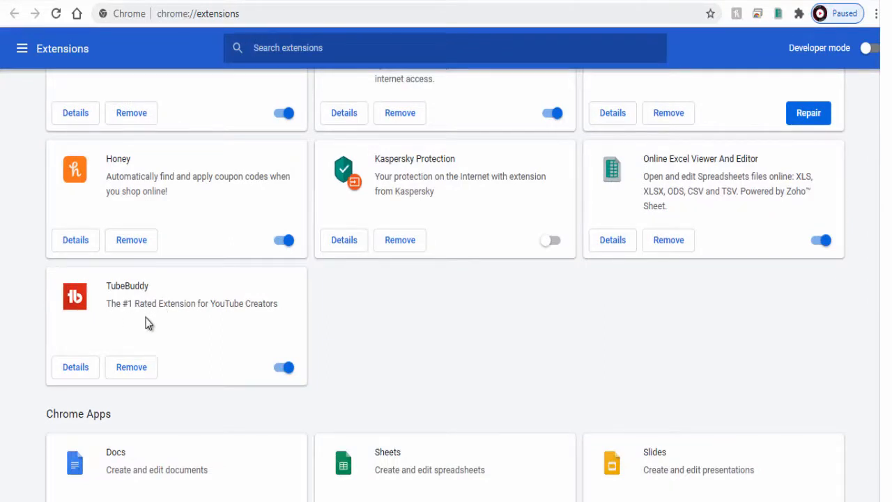
mouse_move(284, 368)
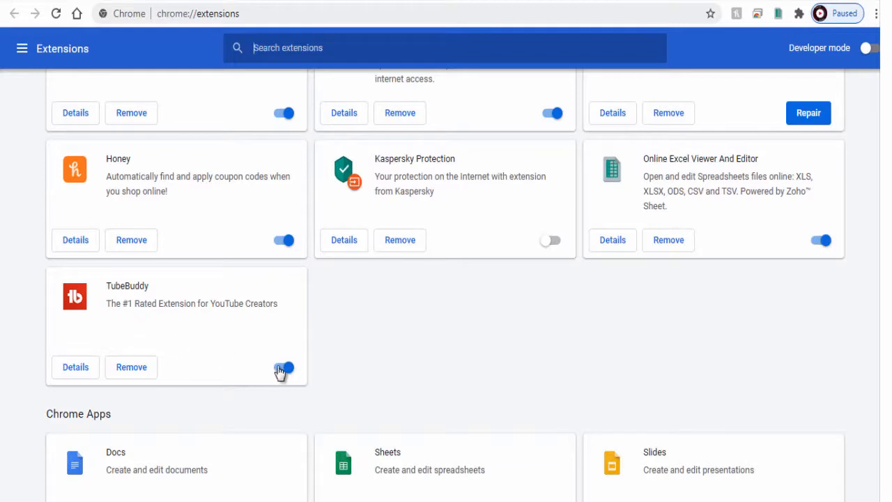
left_click(283, 367)
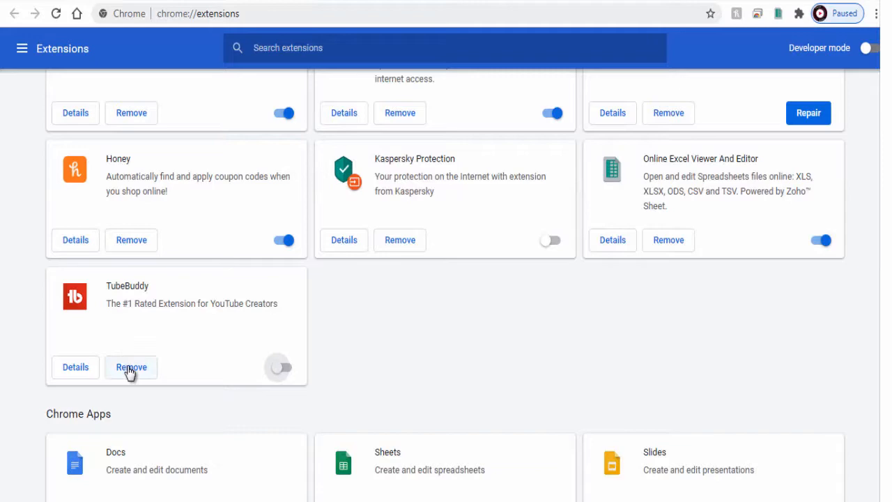
left_click(131, 367)
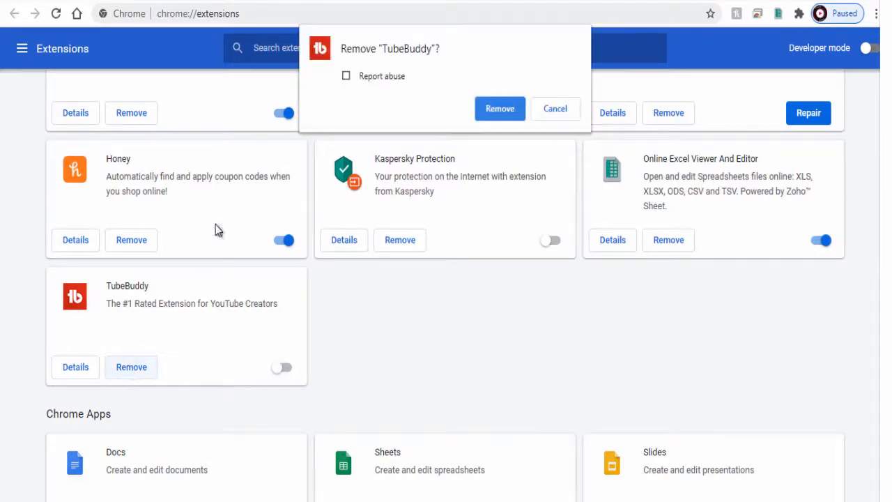
left_click(500, 109)
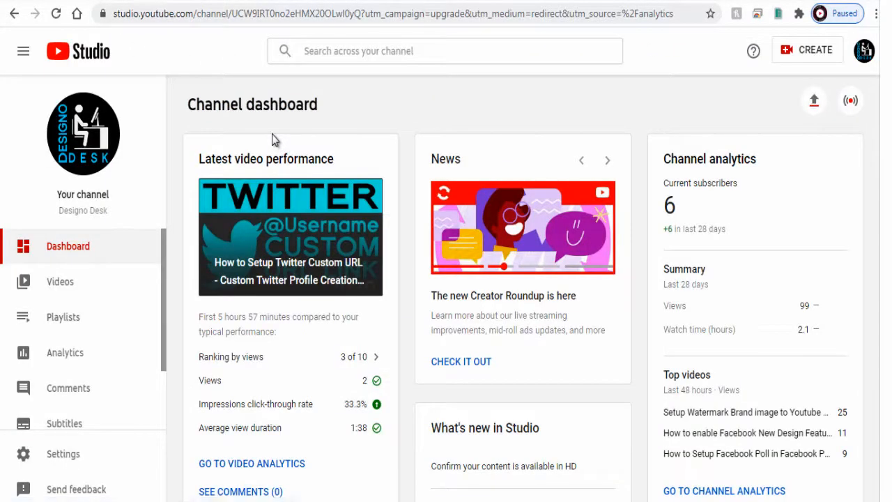
mouse_move(655, 57)
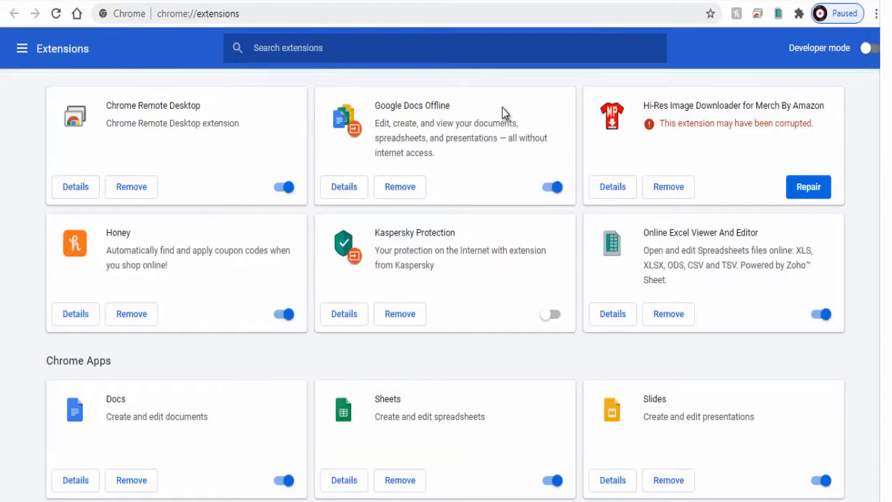
scroll("down", 3)
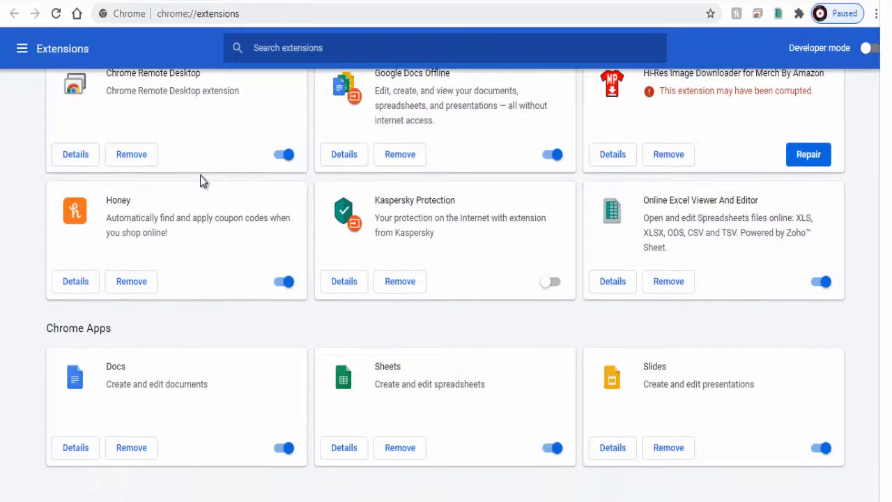
scroll("up", 3)
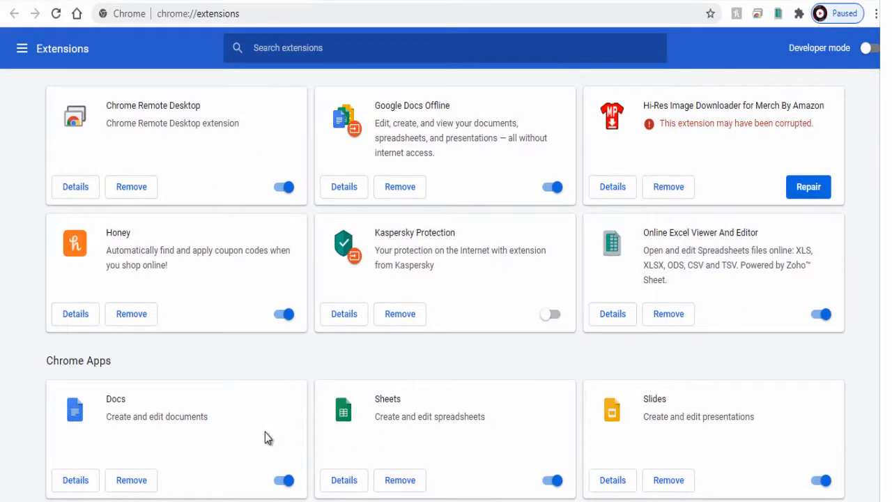